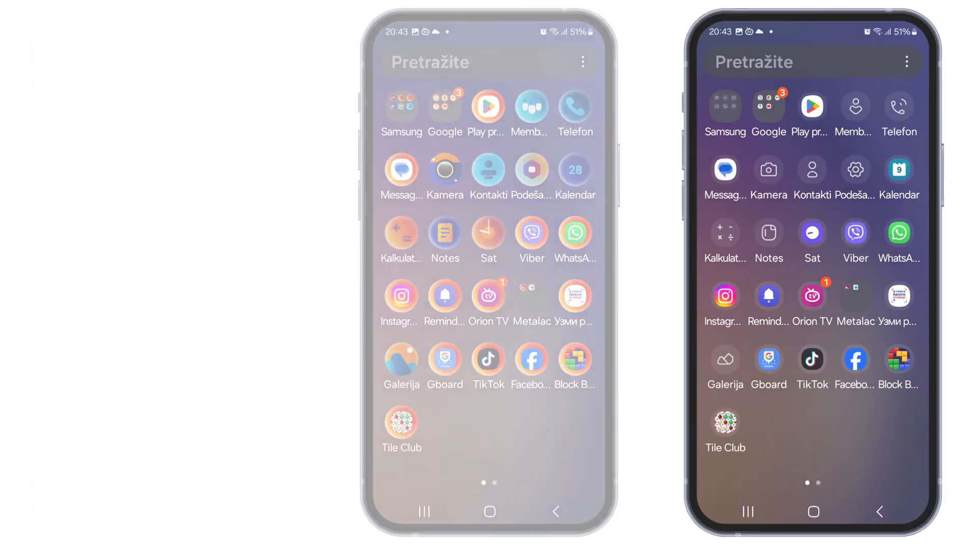
- Search the app drawer for "theme" and launch the Themes app from the results
scroll("left", 3)
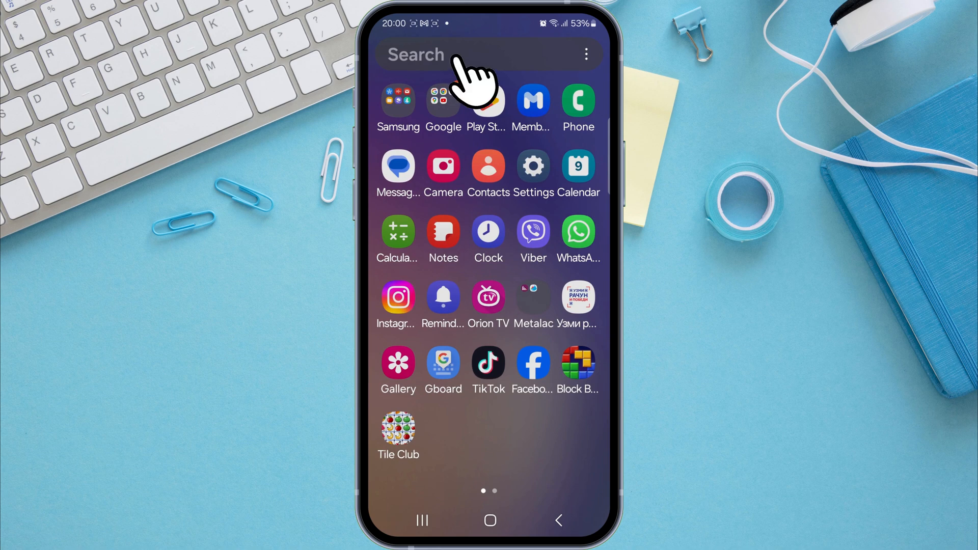
type("theme")
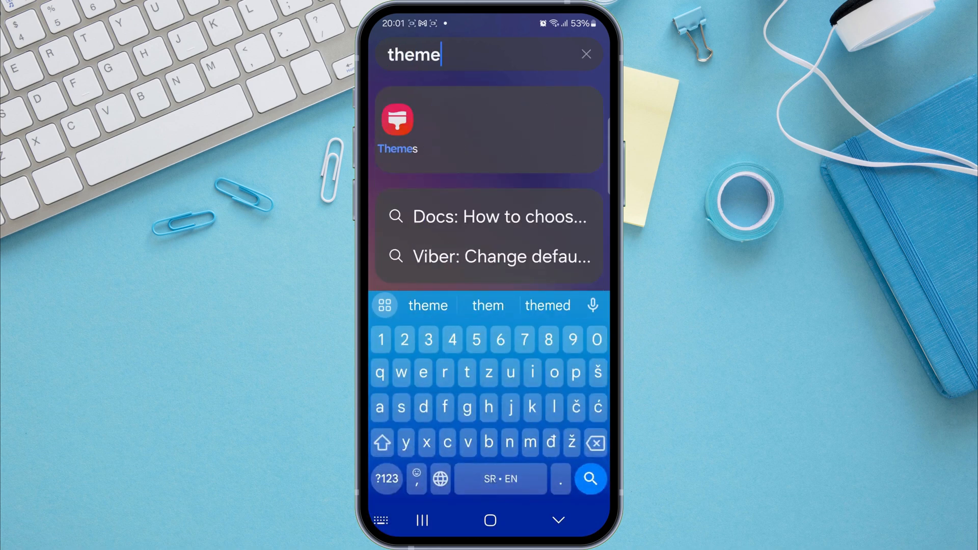
left_click(397, 129)
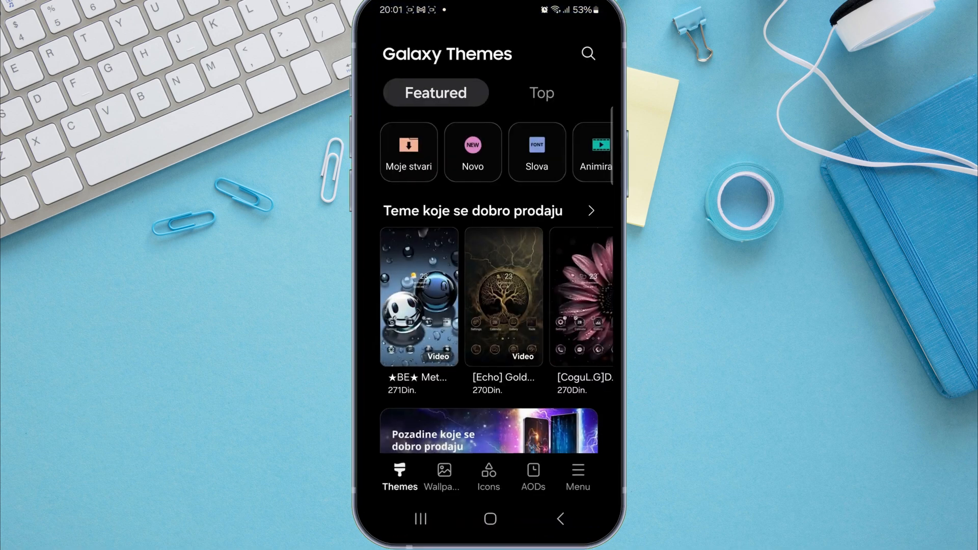
- Go to the Icons section listing the week's top 50 and newly added icon packs
scroll("down", 3)
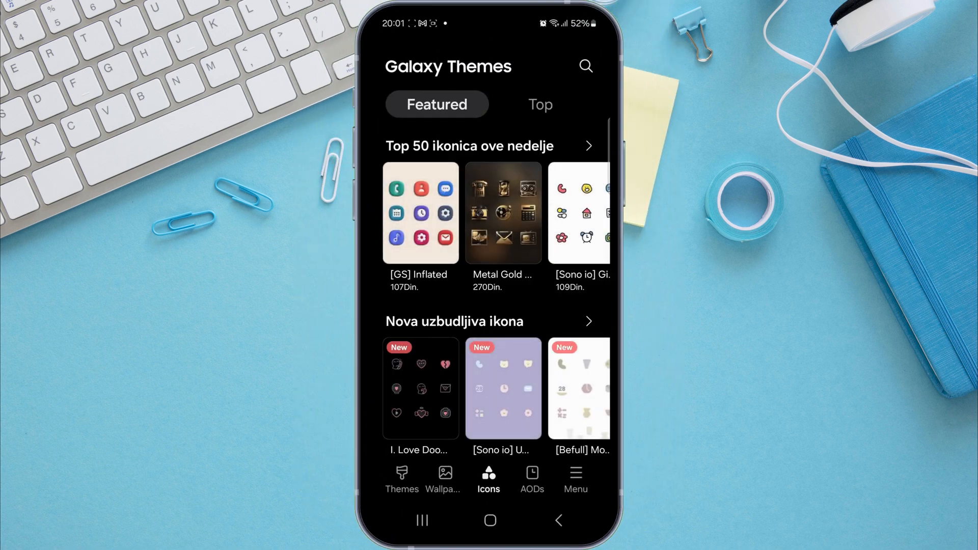
- Show the Top icon packs filtered to Free and browse down to the Green Sea UI pack
left_click(540, 104)
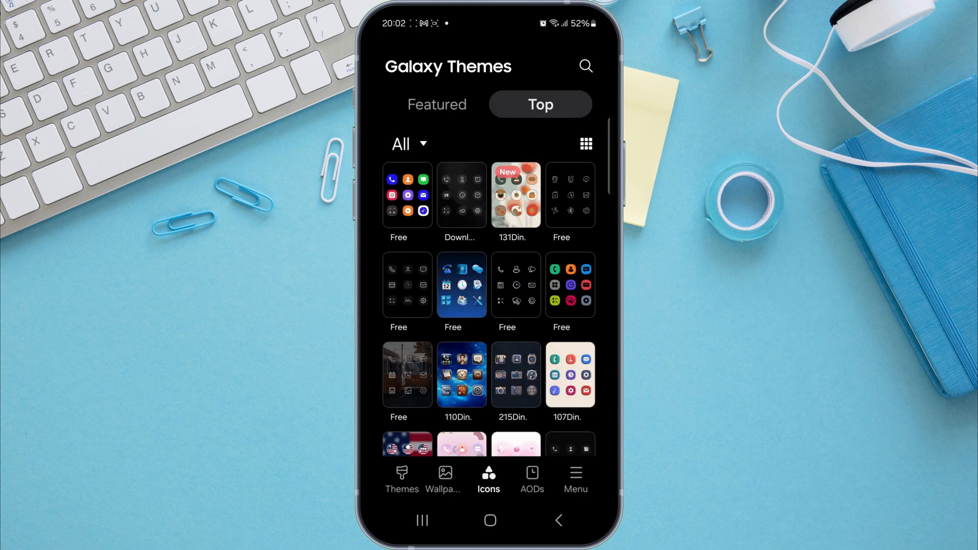
left_click(406, 143)
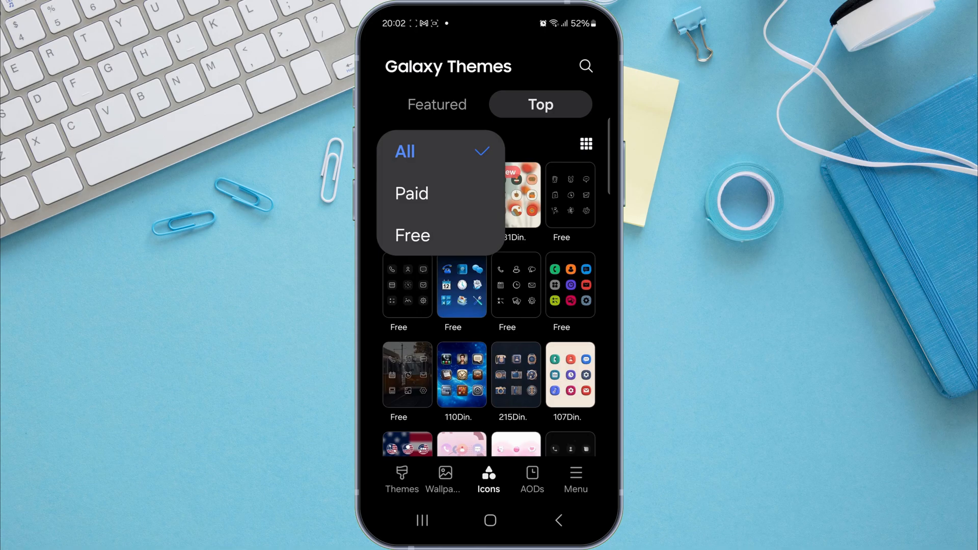
left_click(412, 235)
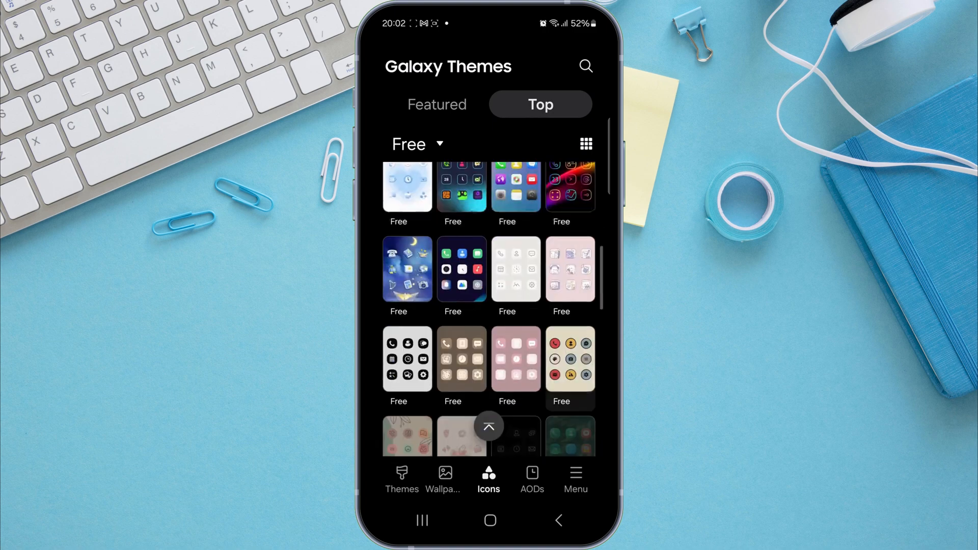
scroll("down", 3)
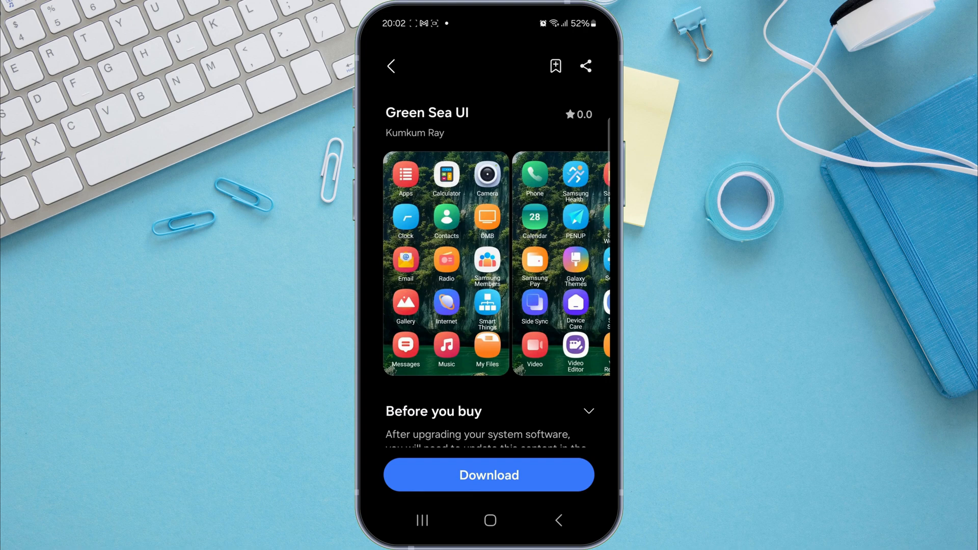
- Download the Green Sea UI icon pack and apply it to the phone's home screen
left_click(488, 475)
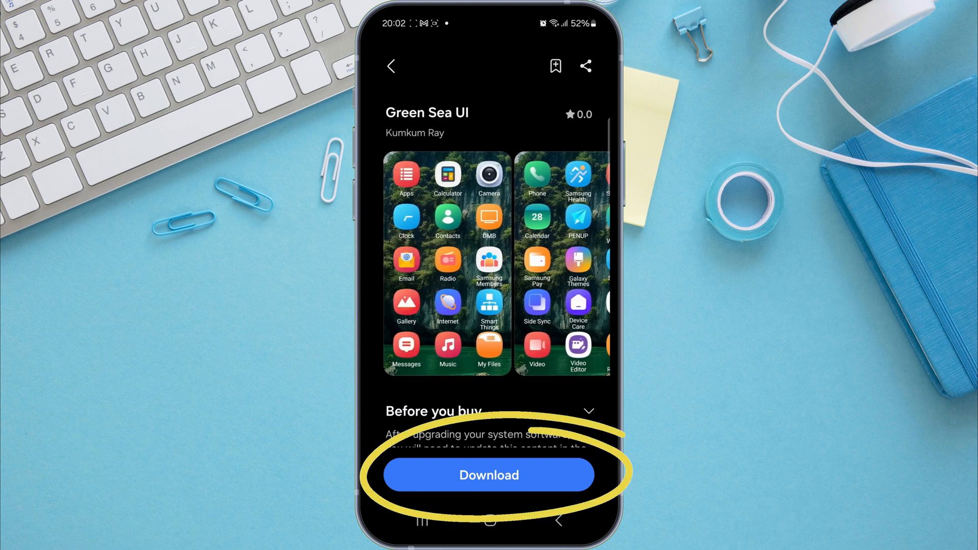
left_click(488, 475)
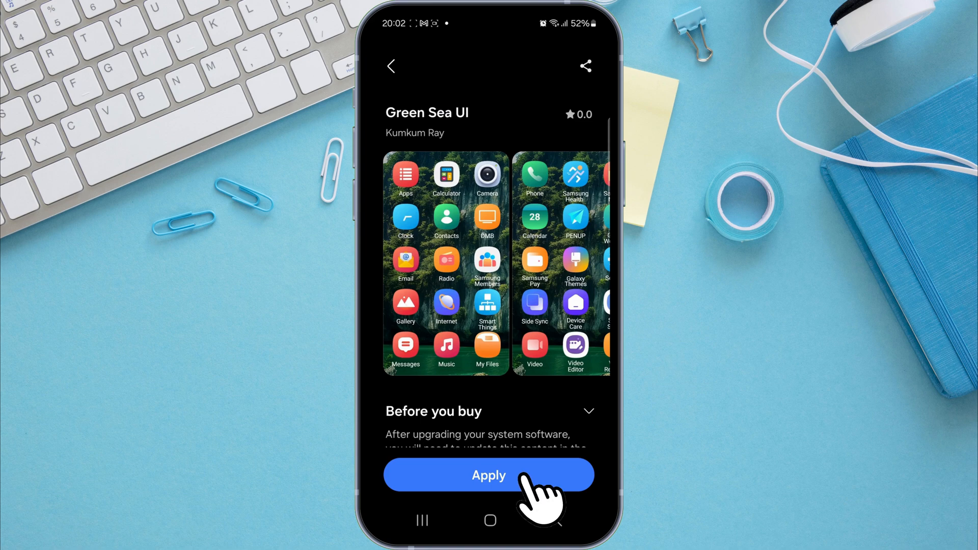
left_click(489, 476)
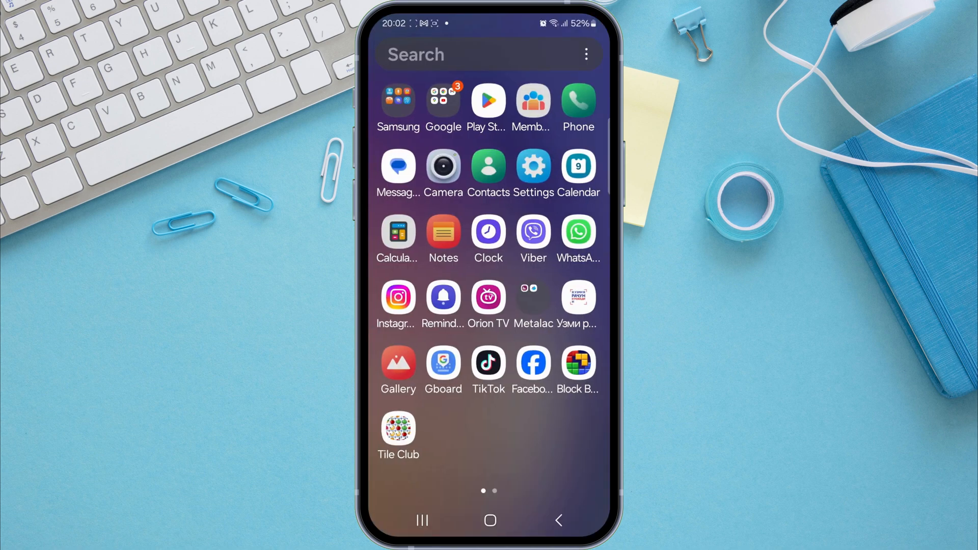
scroll("left", 3)
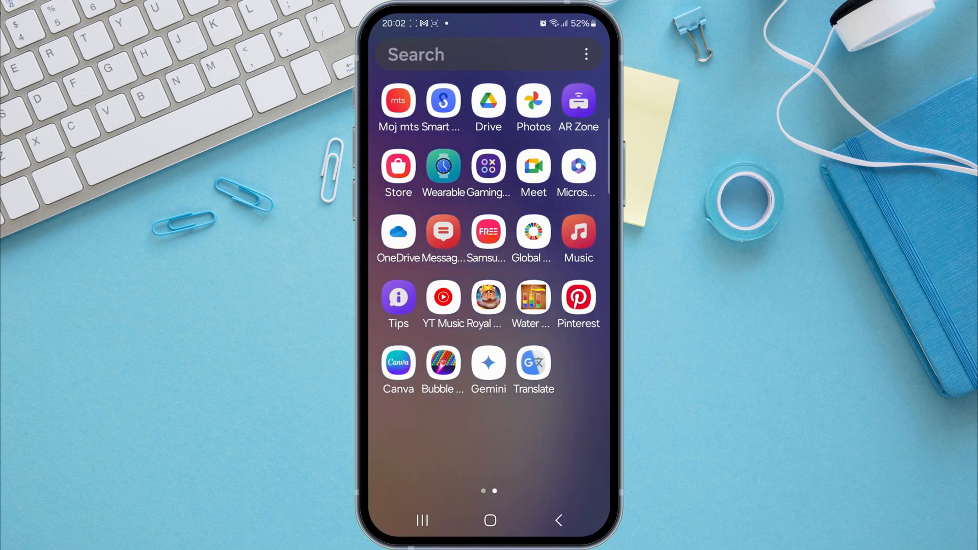
scroll("left", 3)
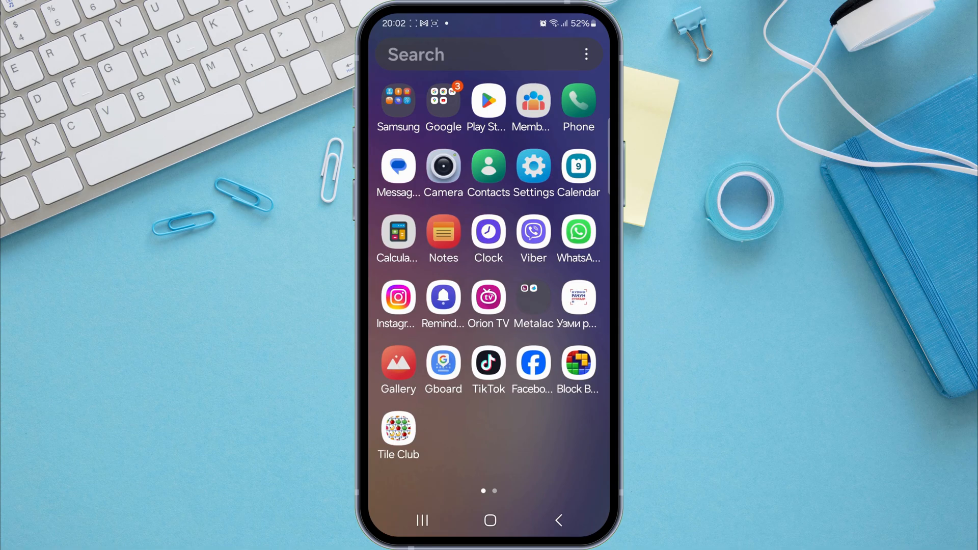